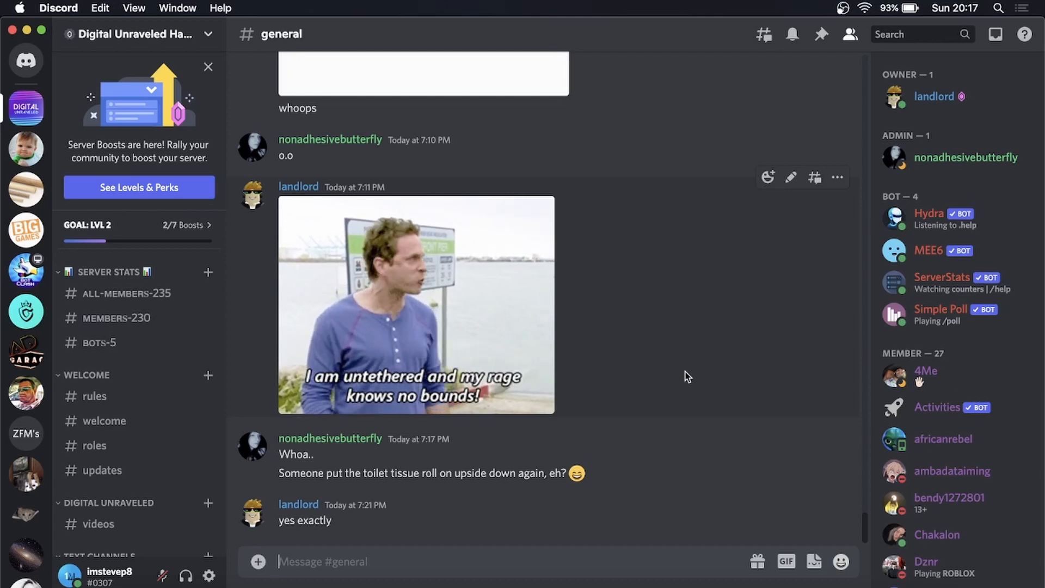
pyautogui.moveTo(522, 117)
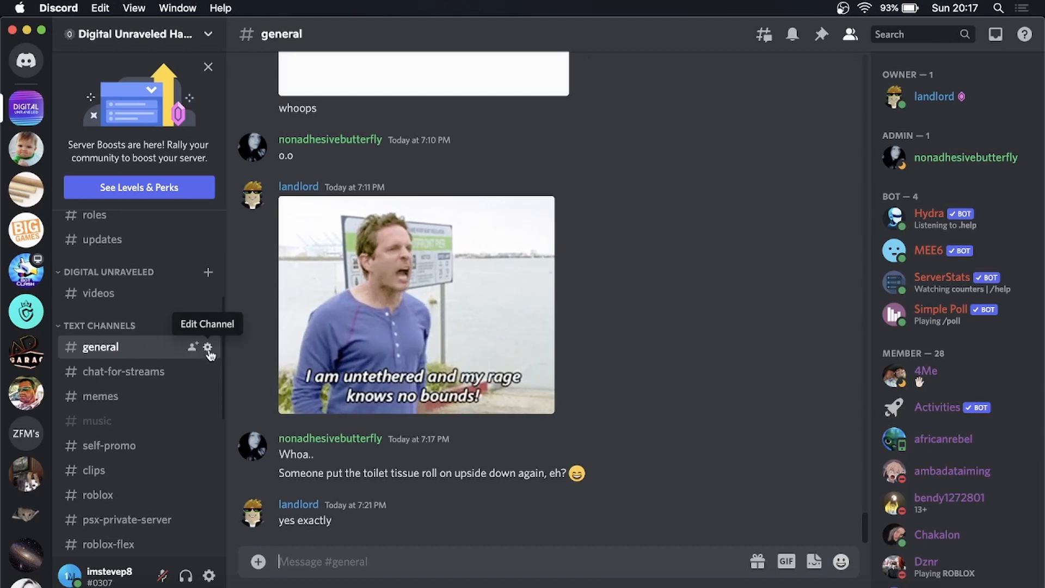
# Open the Edit Channel settings for the #general text channel
pyautogui.click(208, 346)
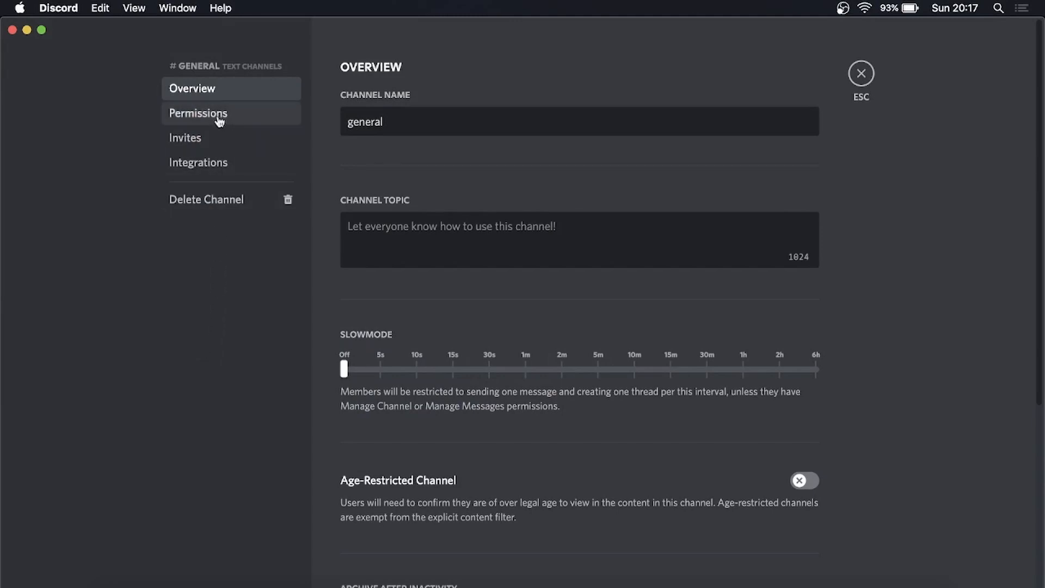
# Go to #general's Permissions page and expand its advanced per-role permissions
pyautogui.click(198, 112)
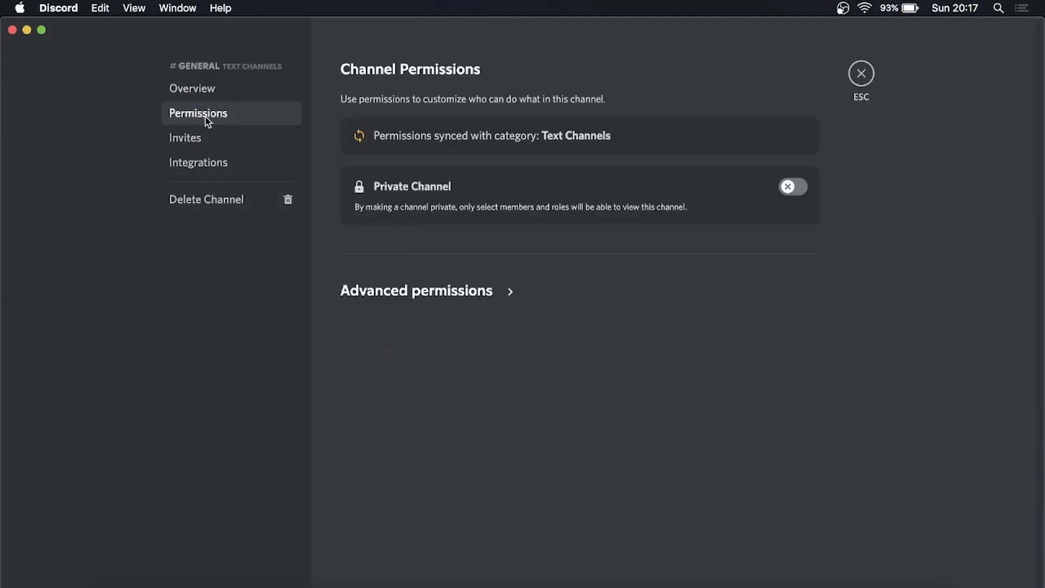
pyautogui.moveTo(484, 284)
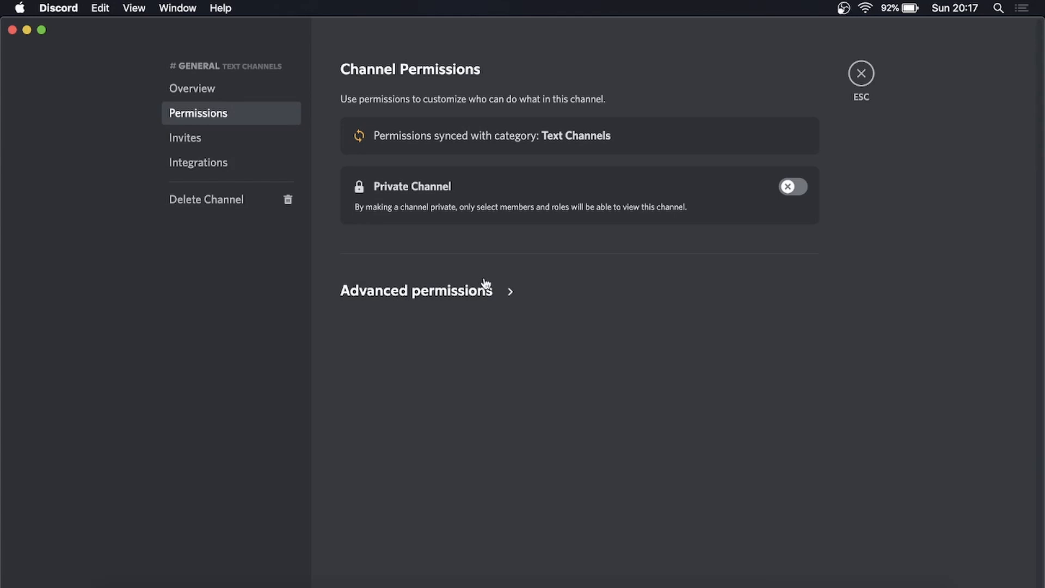
pyautogui.click(415, 290)
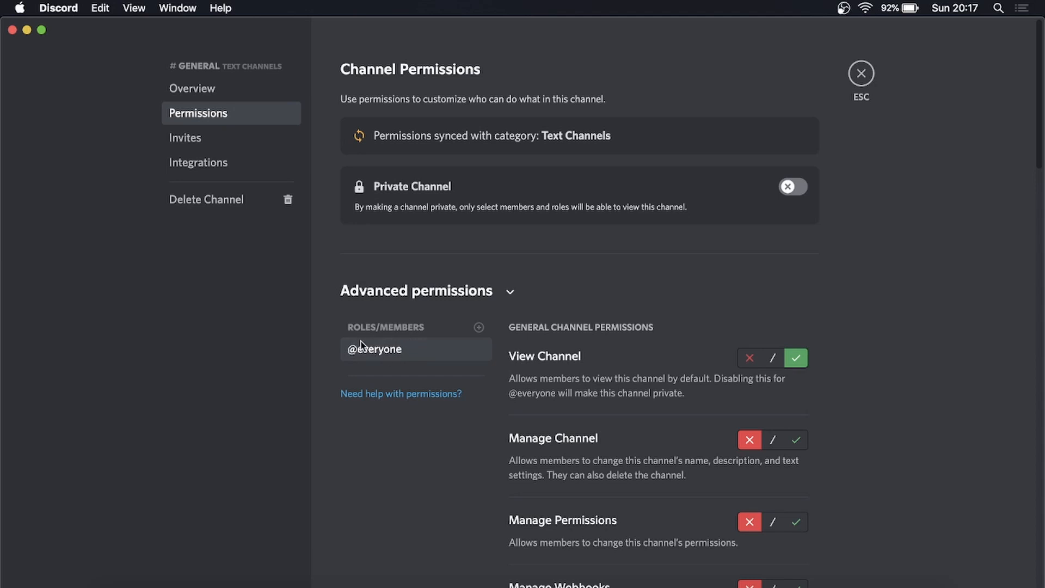
pyautogui.scroll(-3)
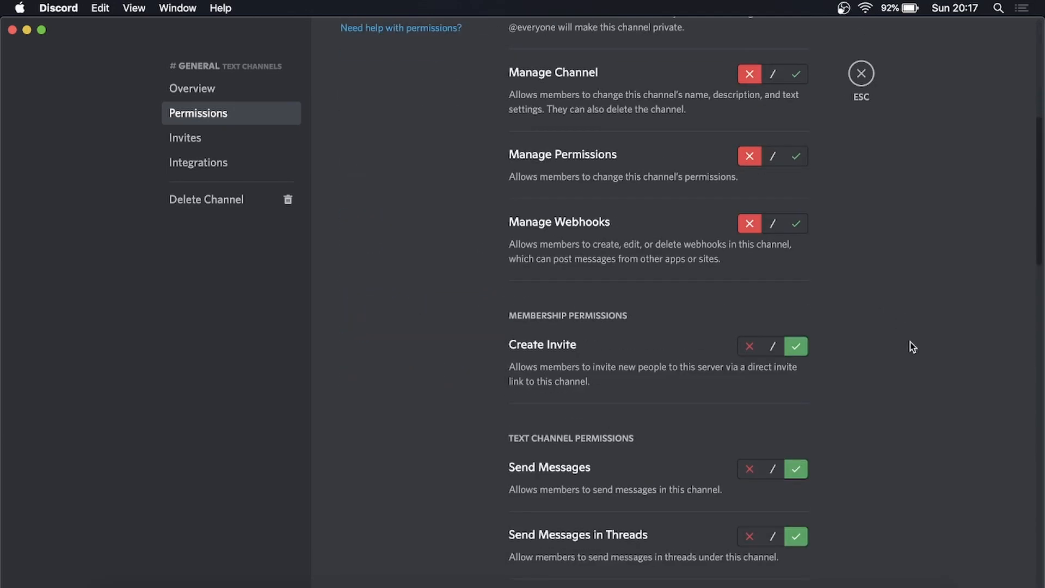
pyautogui.scroll(-3)
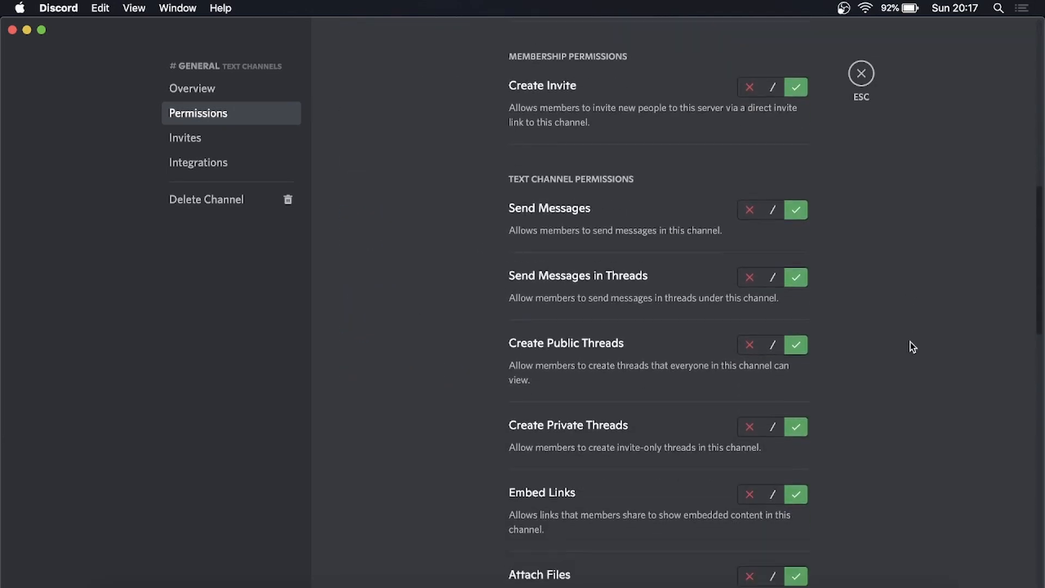
pyautogui.scroll(-3)
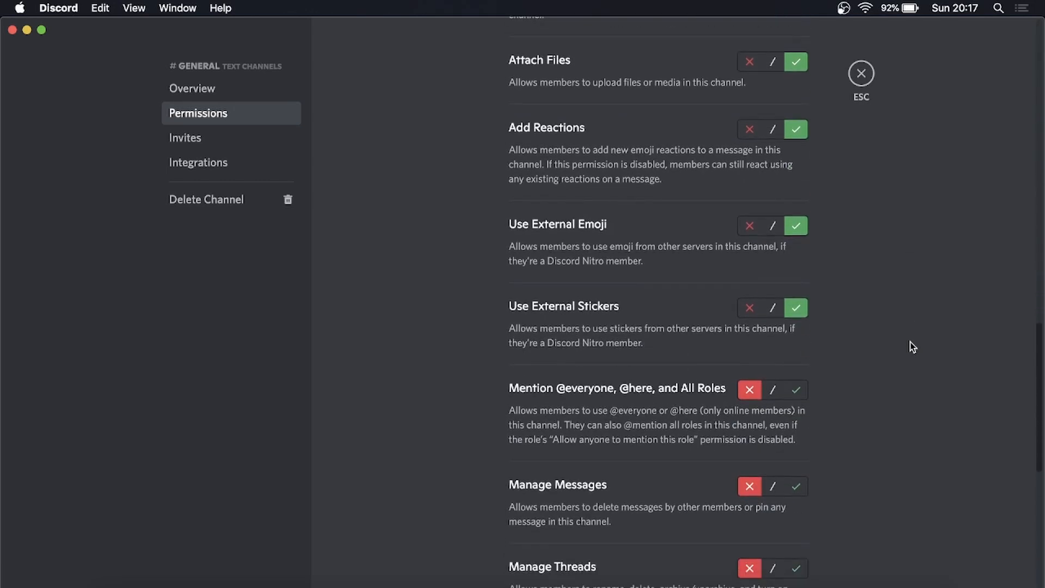
pyautogui.scroll(-3)
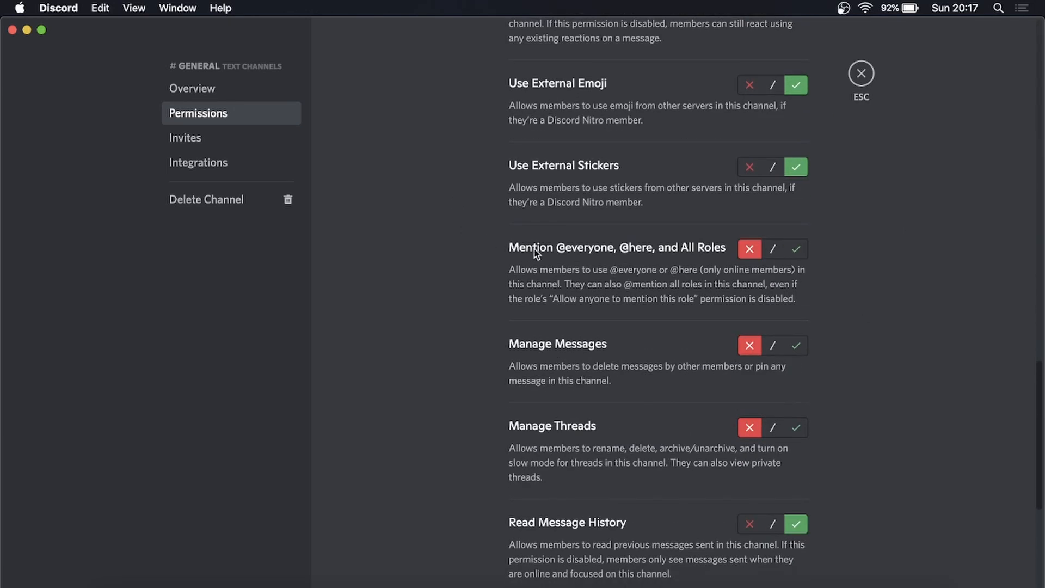
pyautogui.moveTo(663, 253)
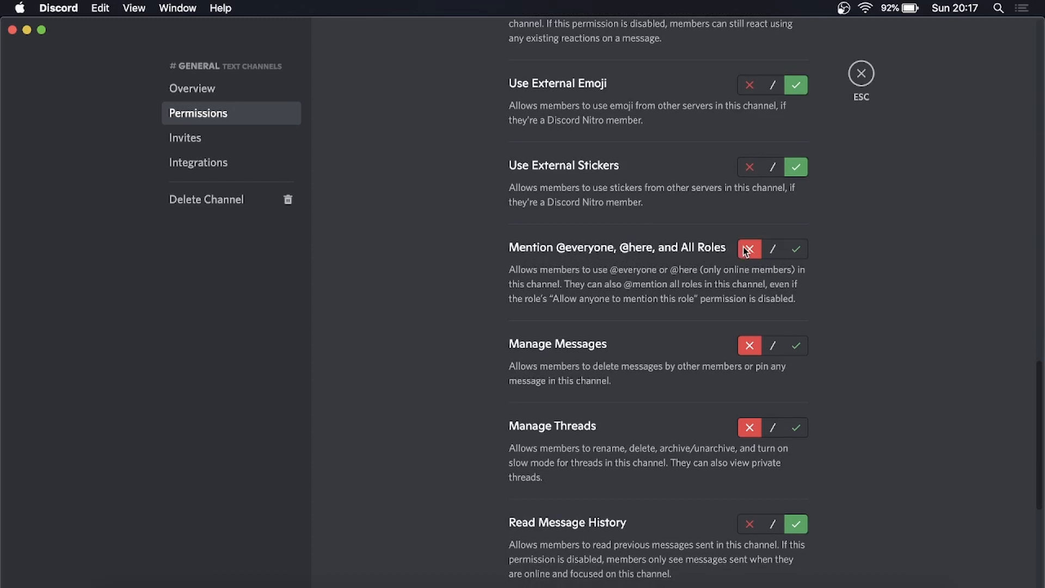
pyautogui.moveTo(761, 254)
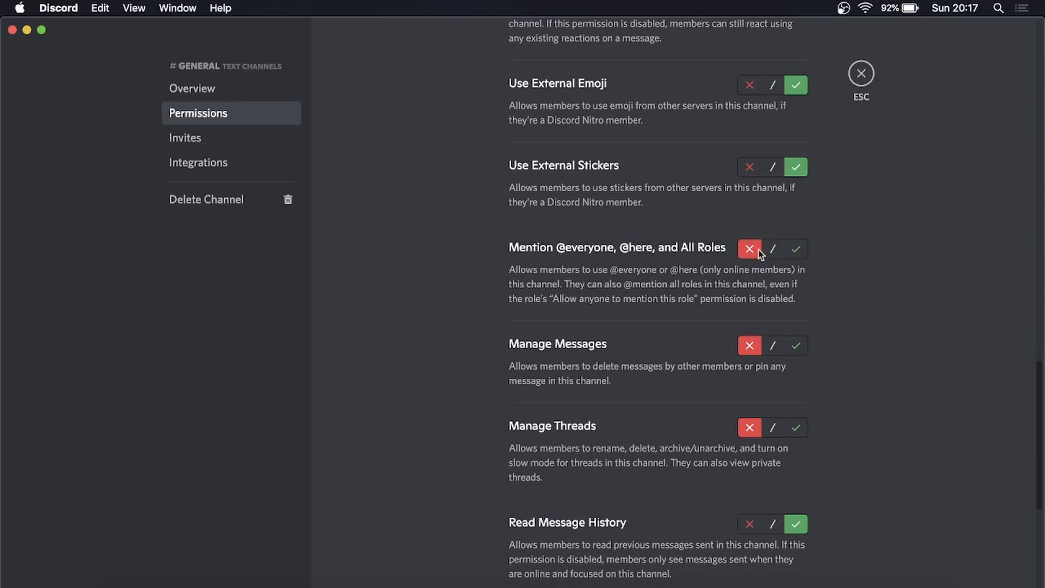
pyautogui.moveTo(816, 337)
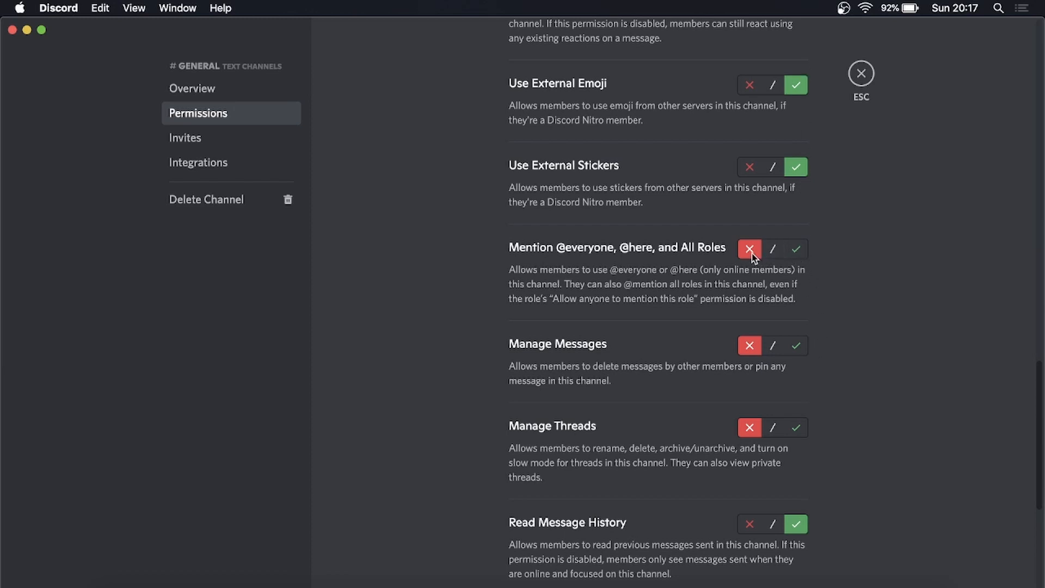
pyautogui.moveTo(876, 345)
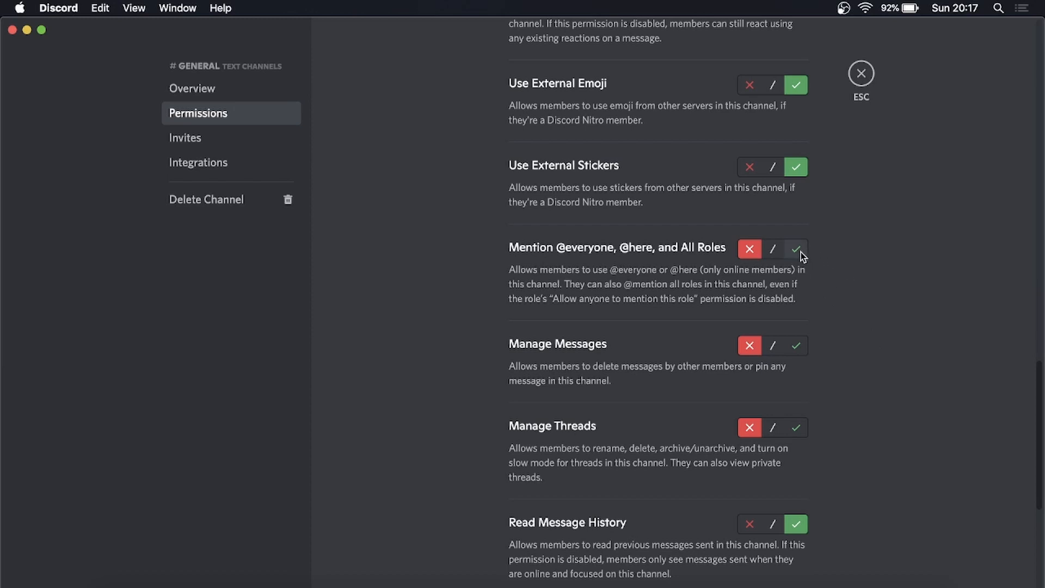
pyautogui.click(749, 248)
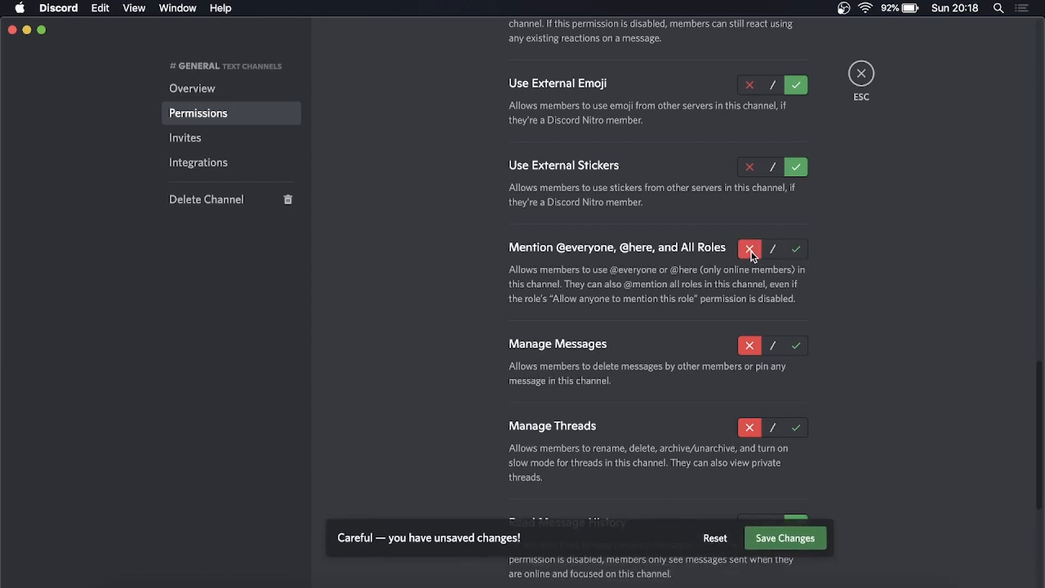
pyautogui.click(795, 248)
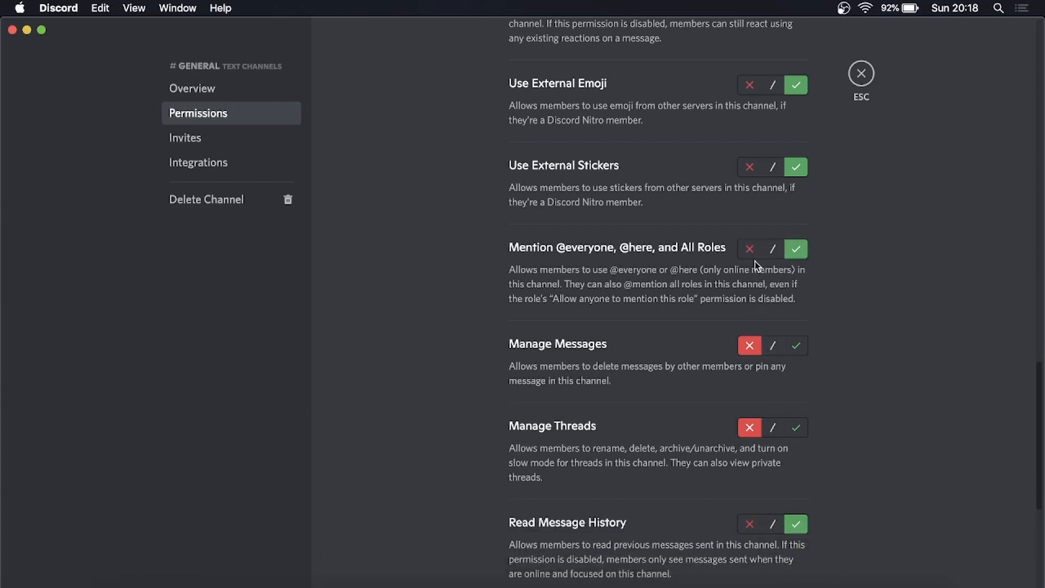
pyautogui.click(749, 249)
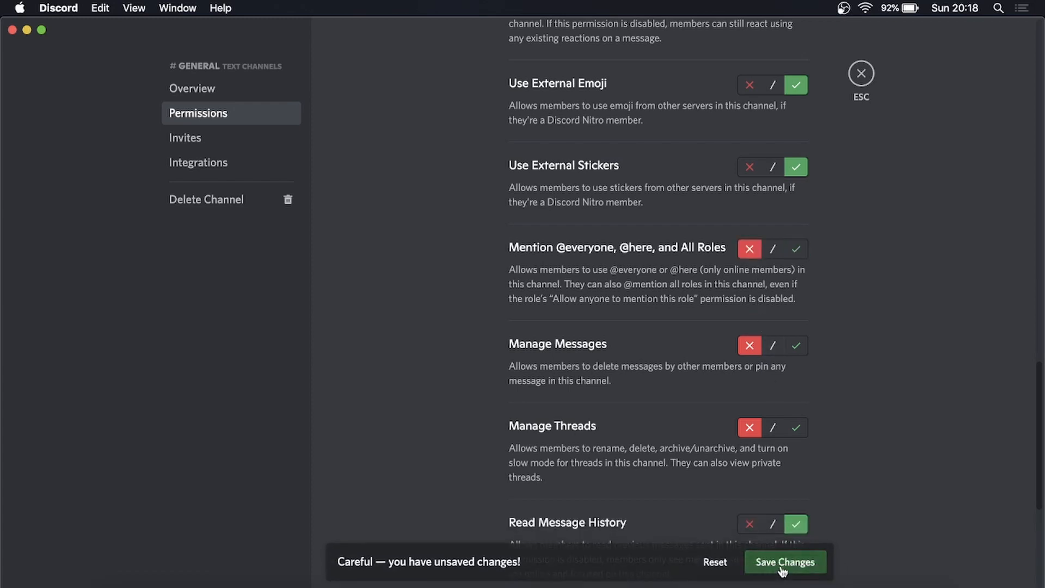
pyautogui.click(785, 562)
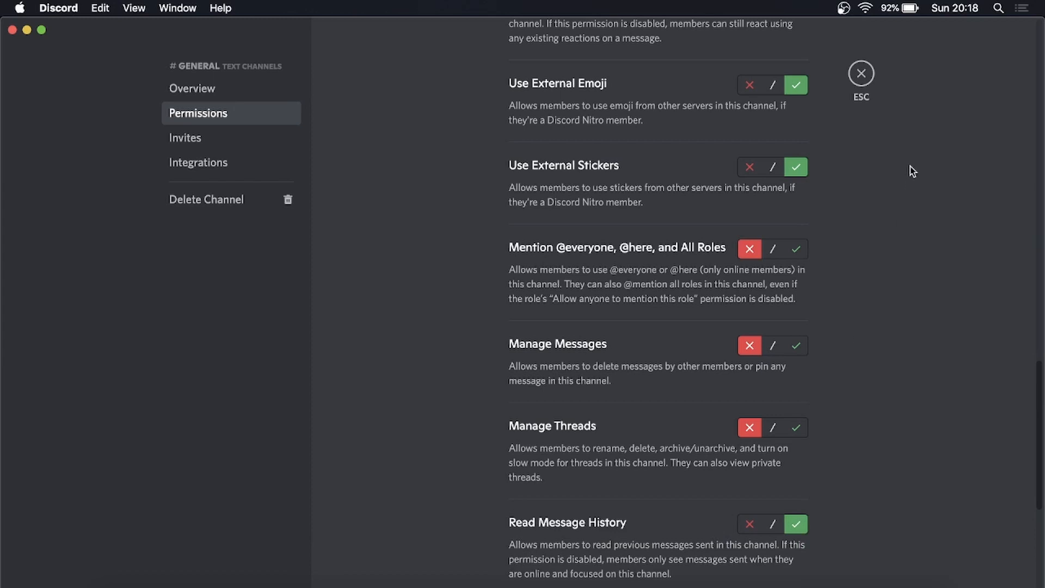
pyautogui.moveTo(861, 73)
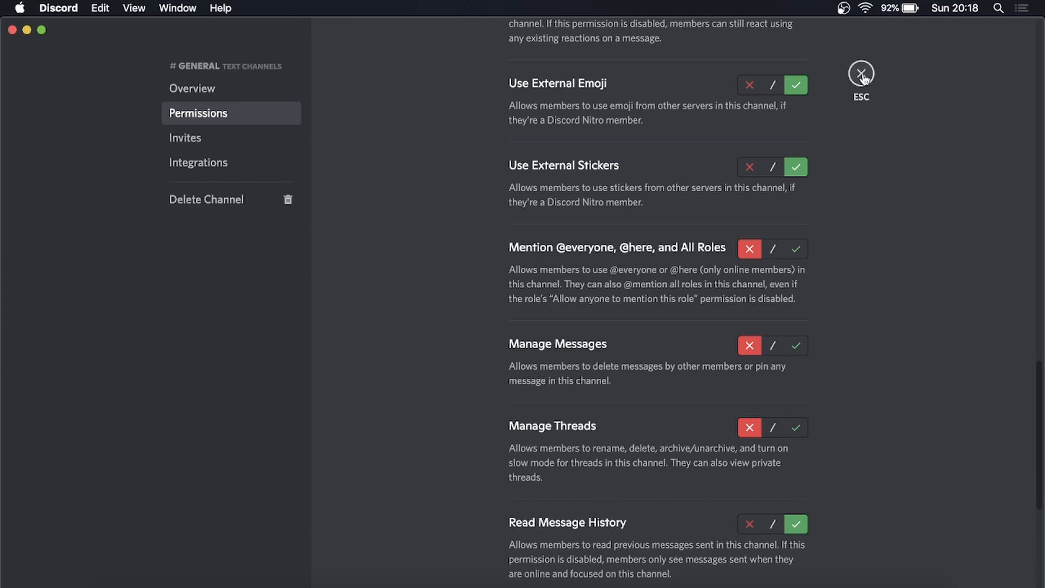
pyautogui.click(861, 74)
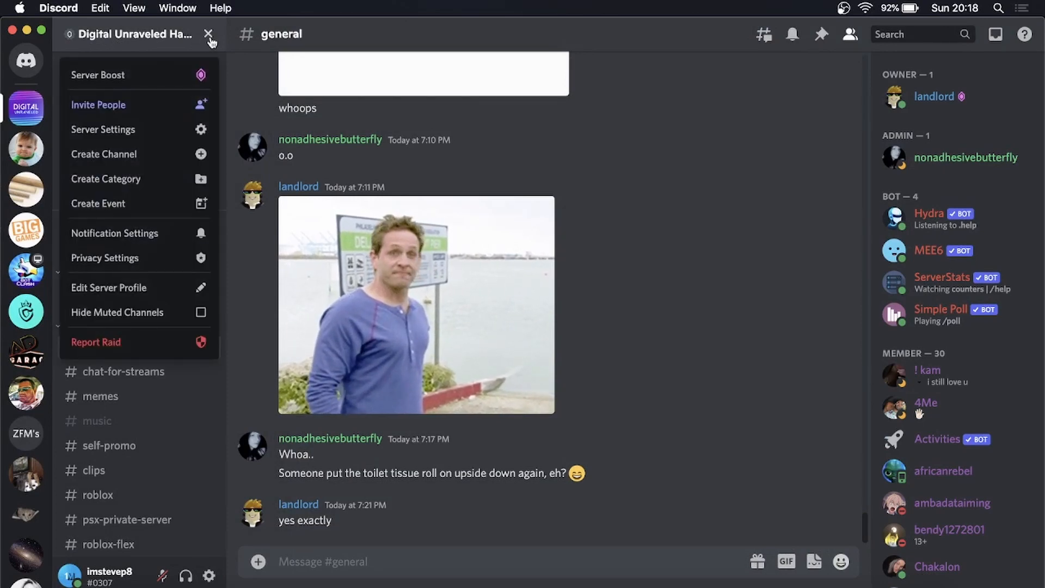
pyautogui.click(103, 129)
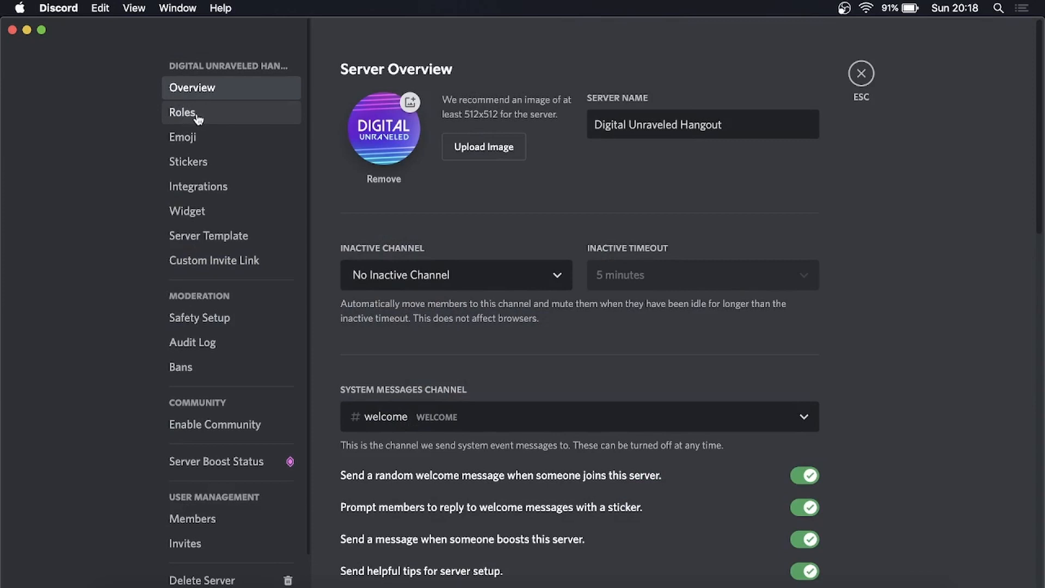
pyautogui.click(183, 112)
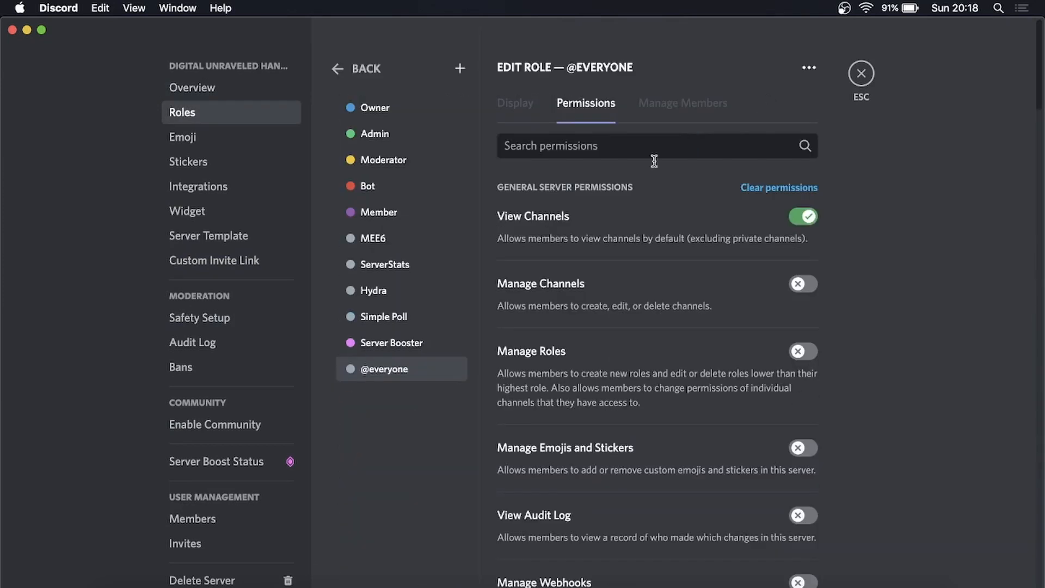
pyautogui.moveTo(388, 375)
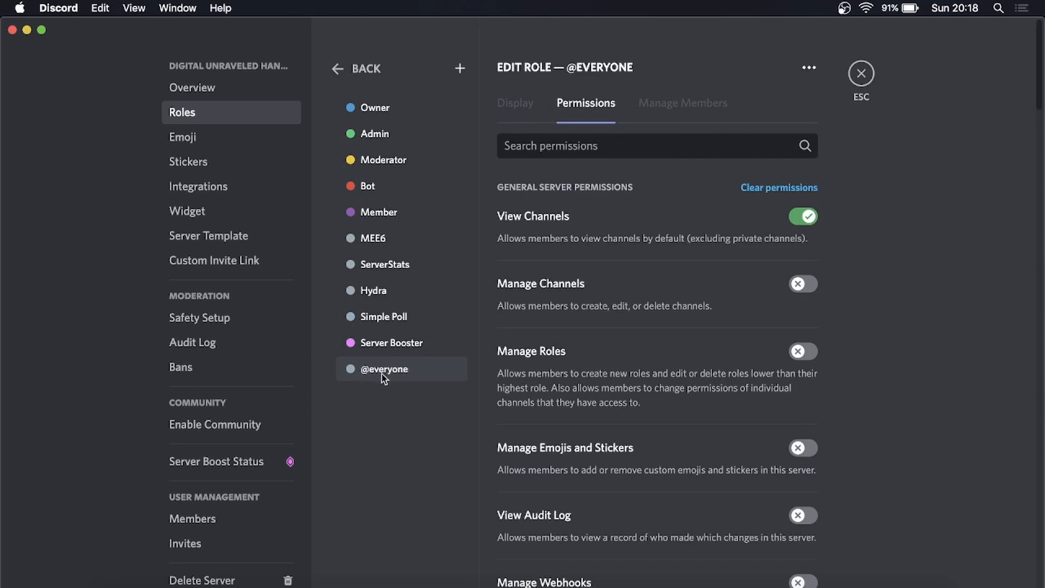
pyautogui.moveTo(393, 378)
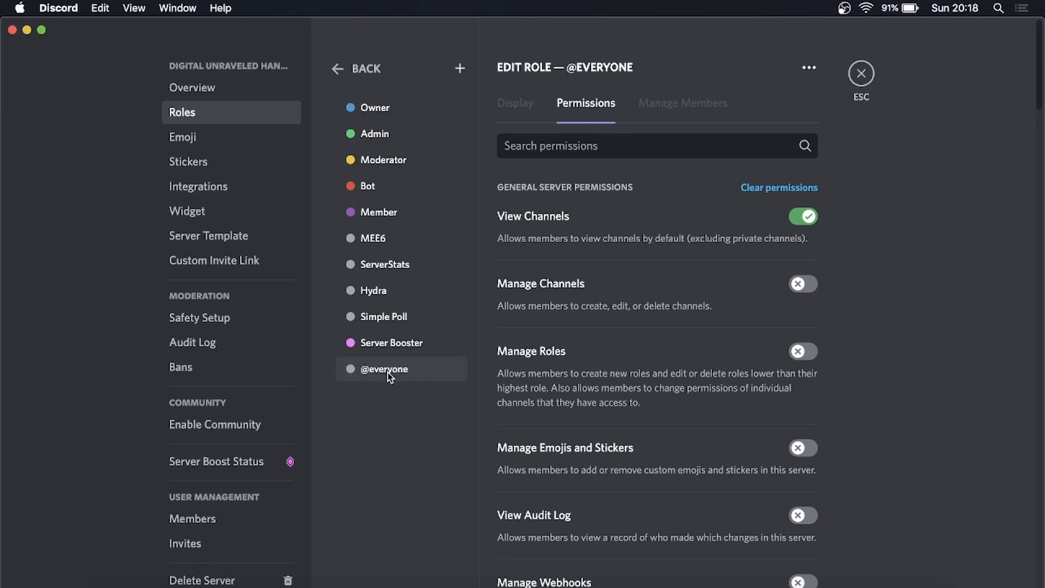
pyautogui.moveTo(843, 235)
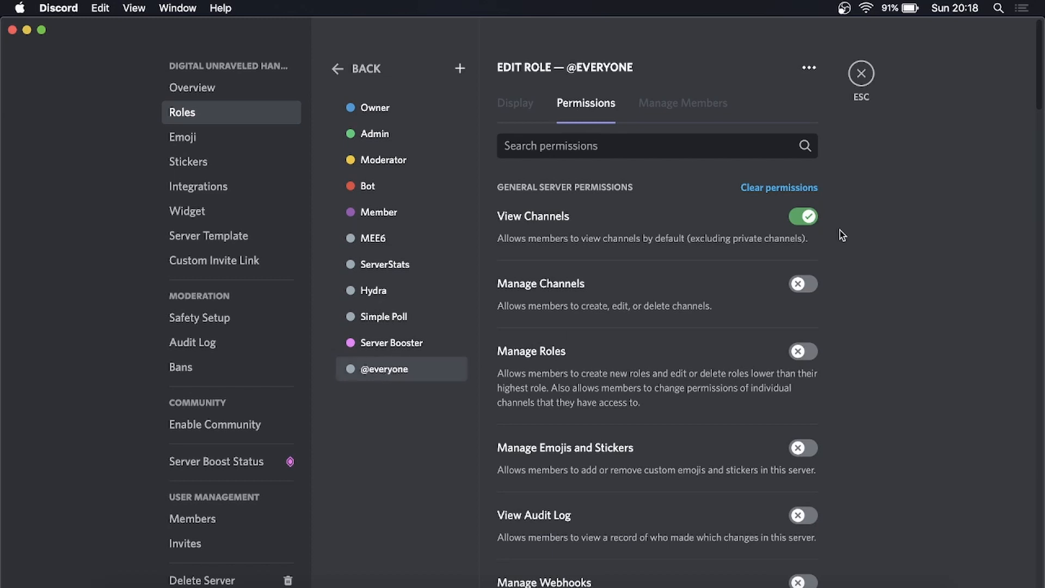
pyautogui.scroll(-3)
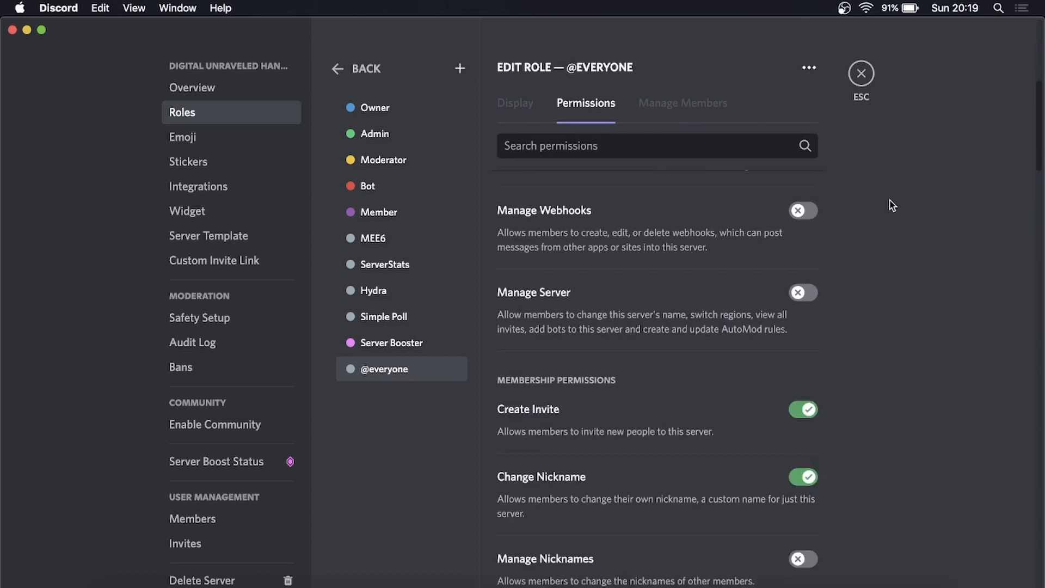
pyautogui.scroll(-3)
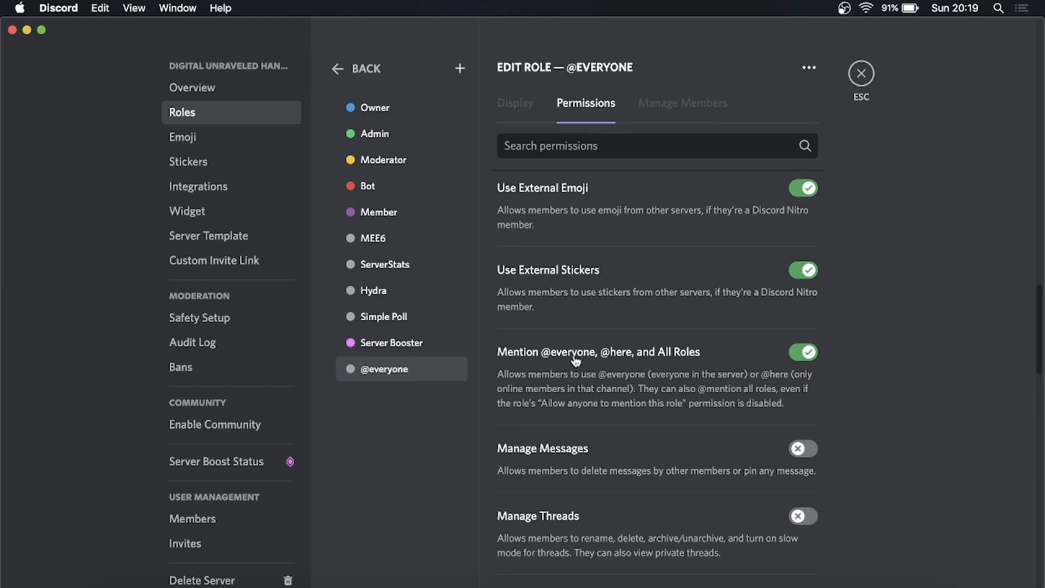
pyautogui.moveTo(701, 356)
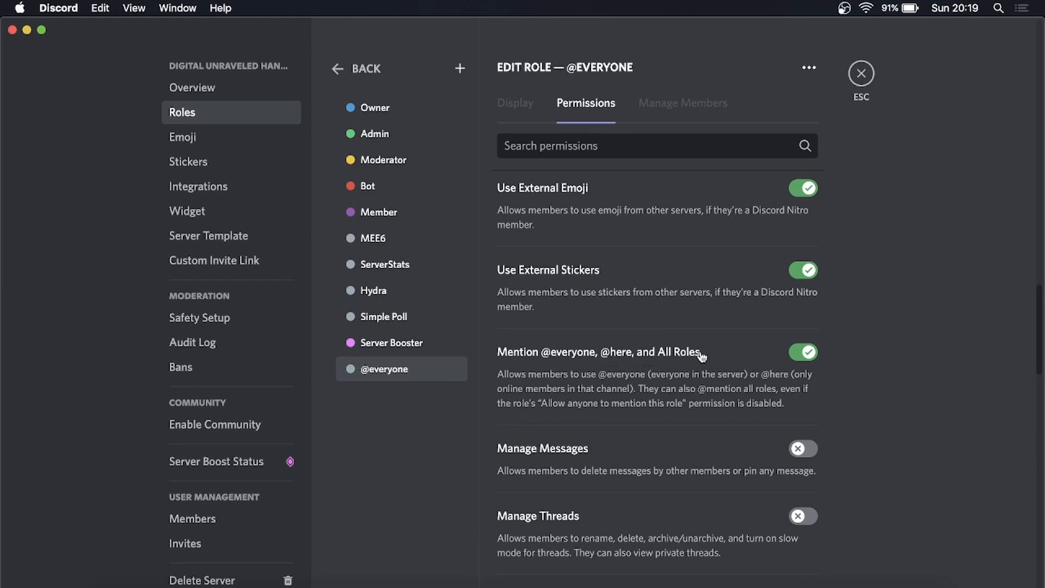
pyautogui.moveTo(859, 344)
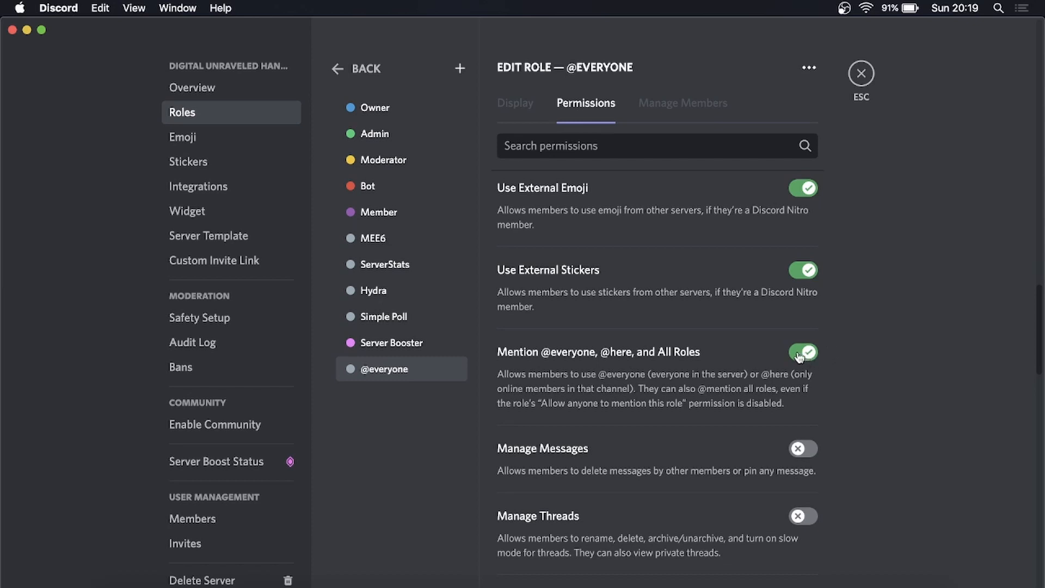
pyautogui.click(802, 352)
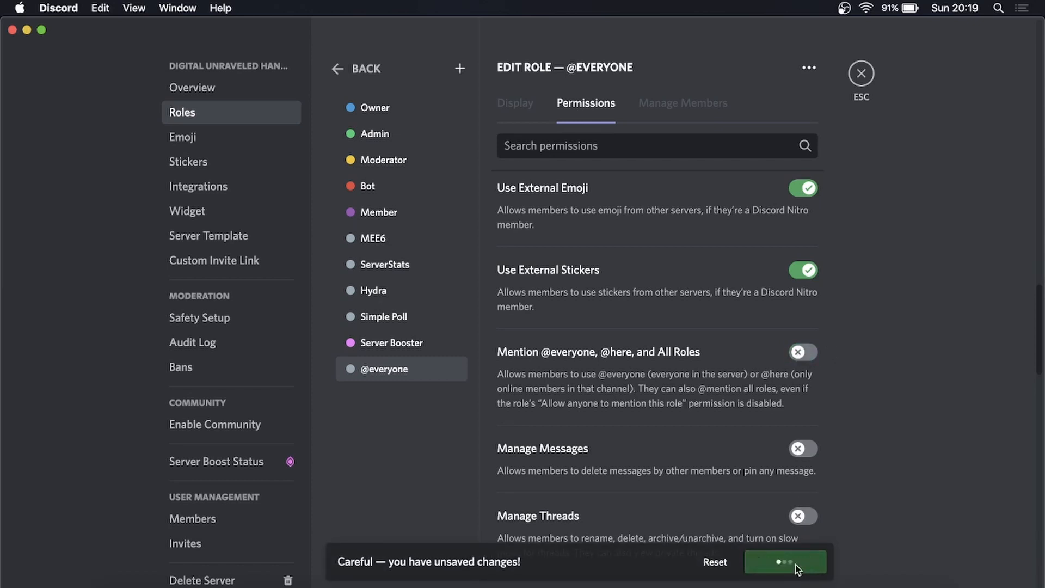
pyautogui.click(785, 561)
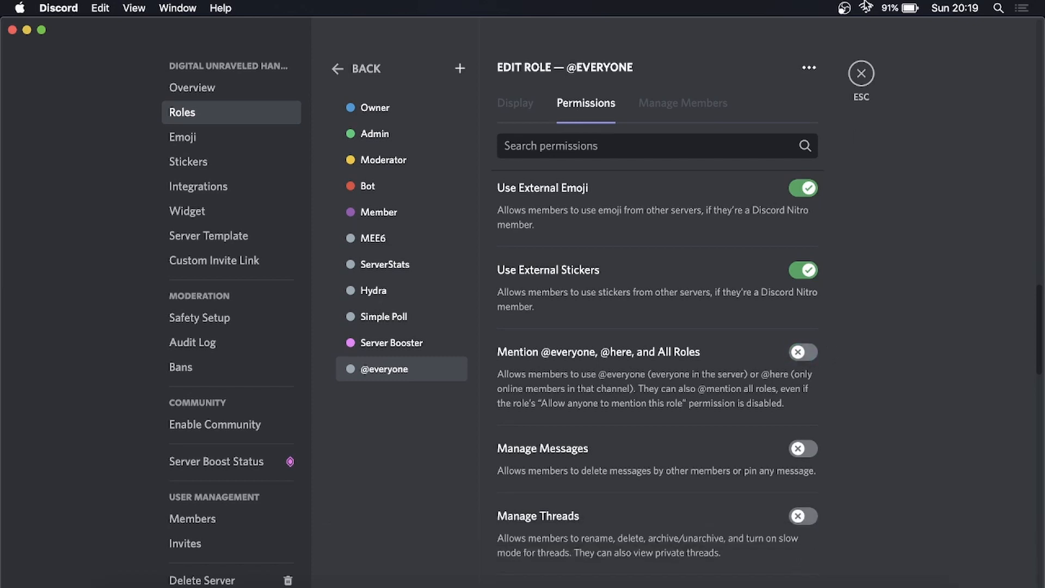
pyautogui.click(861, 73)
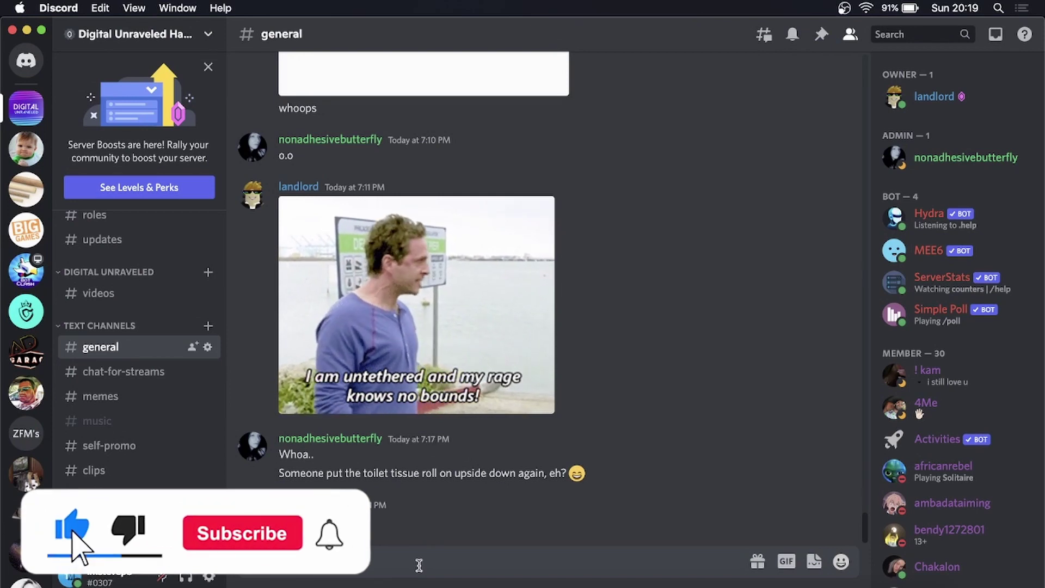
pyautogui.click(242, 532)
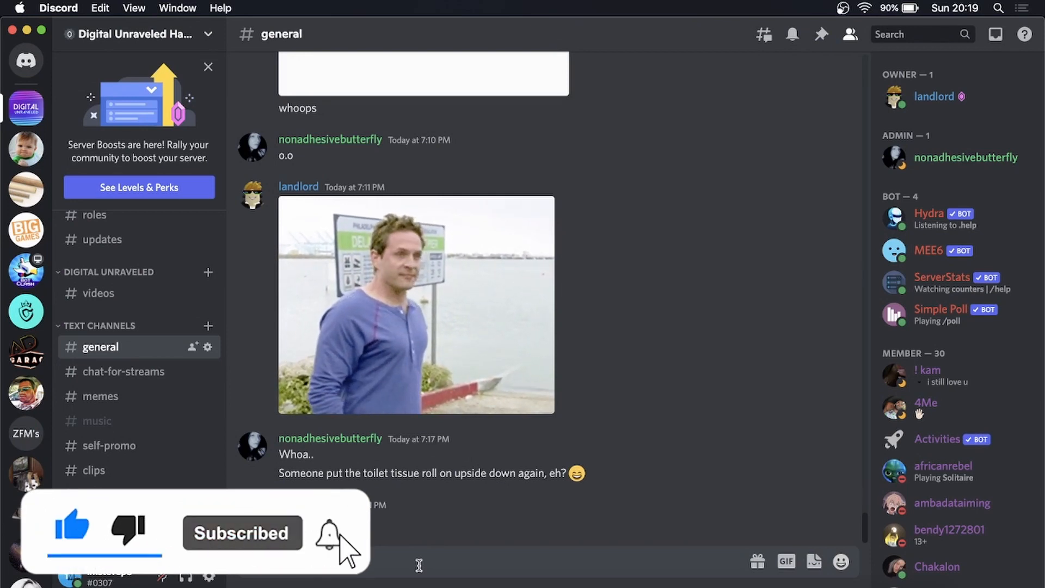